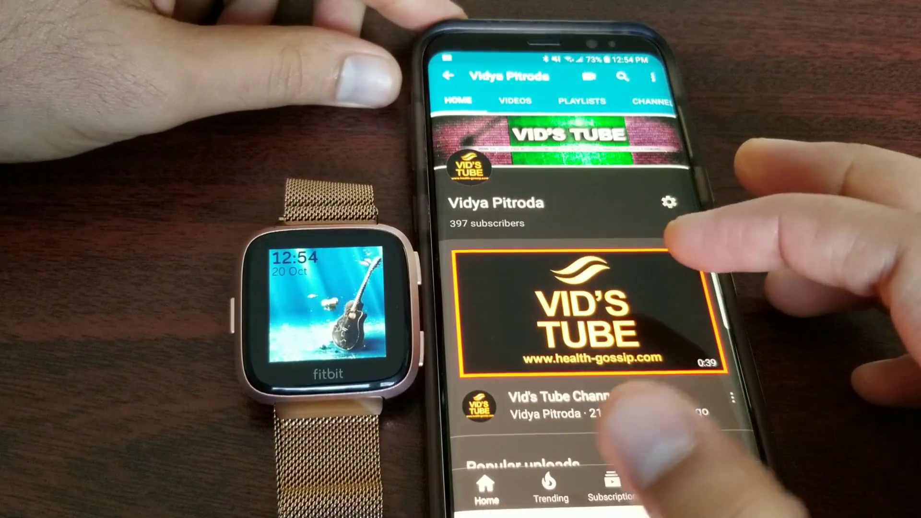
Leave the YouTube channel page and bring up the Versa device page in Fitbit
scroll("down", 3)
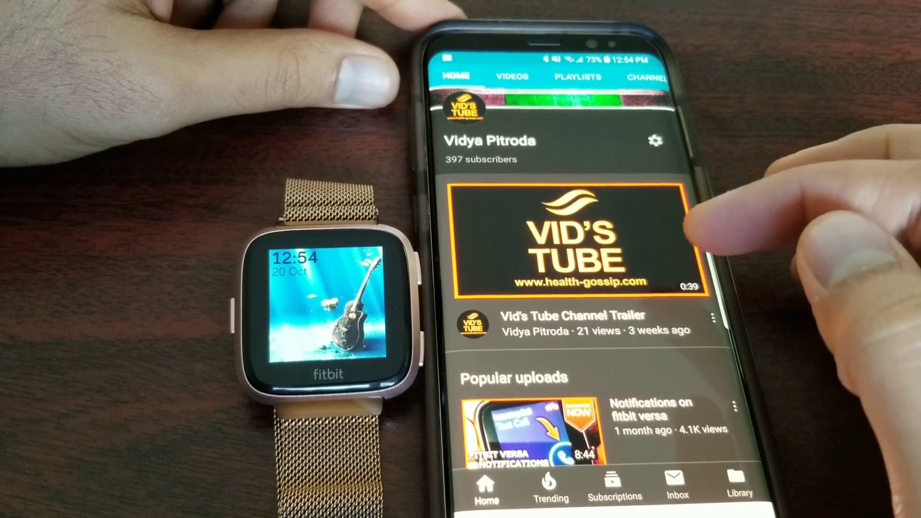
scroll("down", 3)
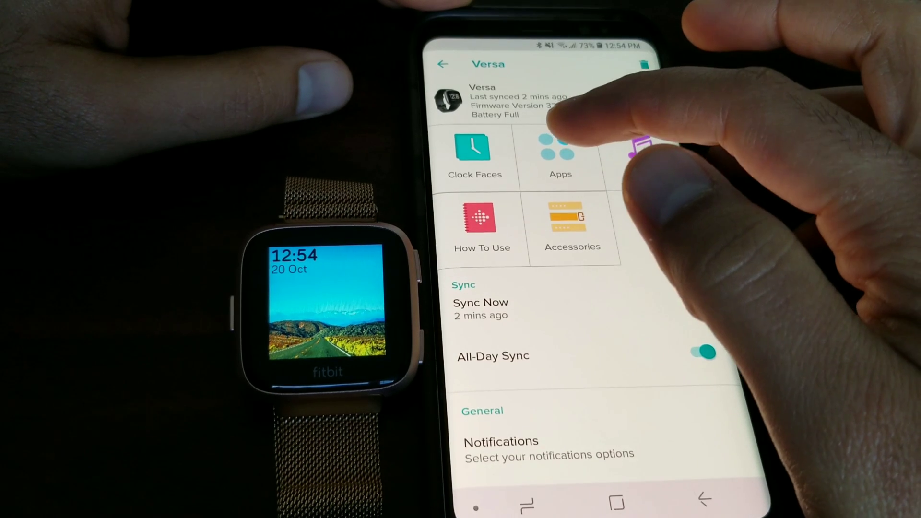
View the Versa's installed apps, then move to the All Apps gallery search
left_click(560, 154)
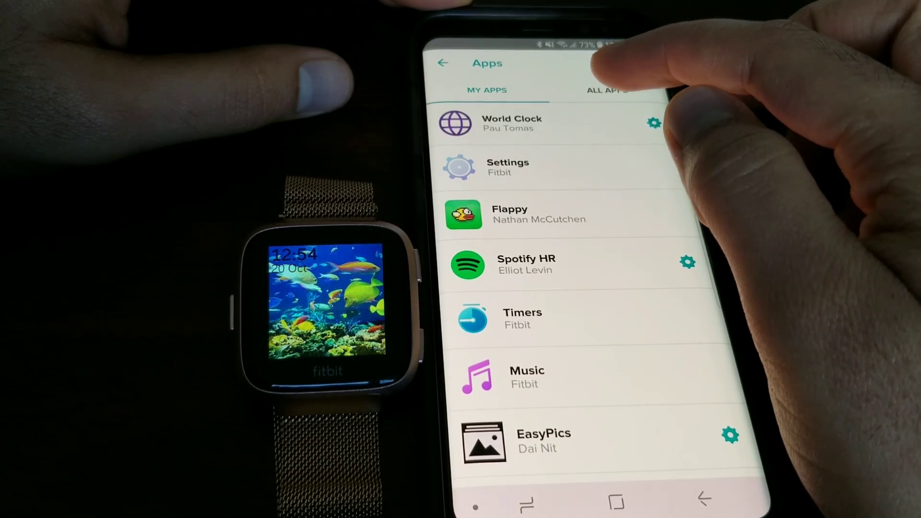
left_click(606, 90)
type("Ph")
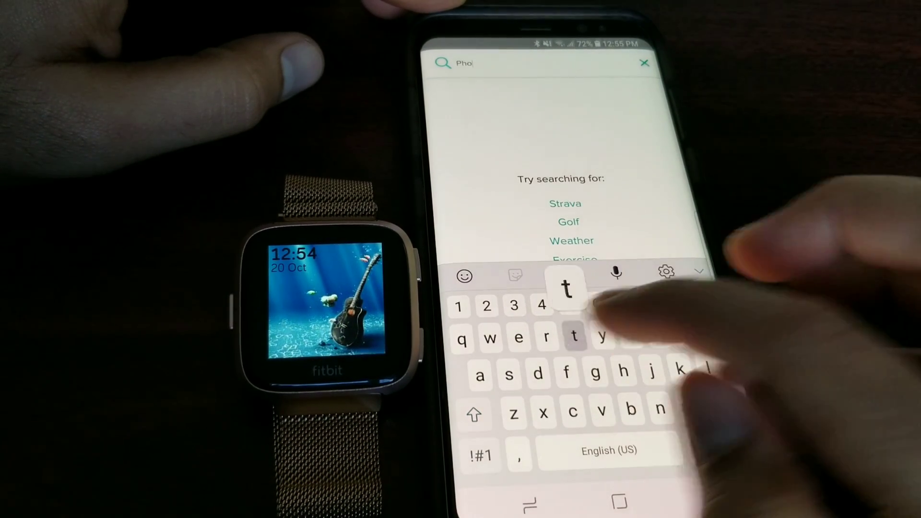
Search the gallery for 'Photo', browse apps like GP-Viewer and EasyPics, and return to All Apps
type("o")
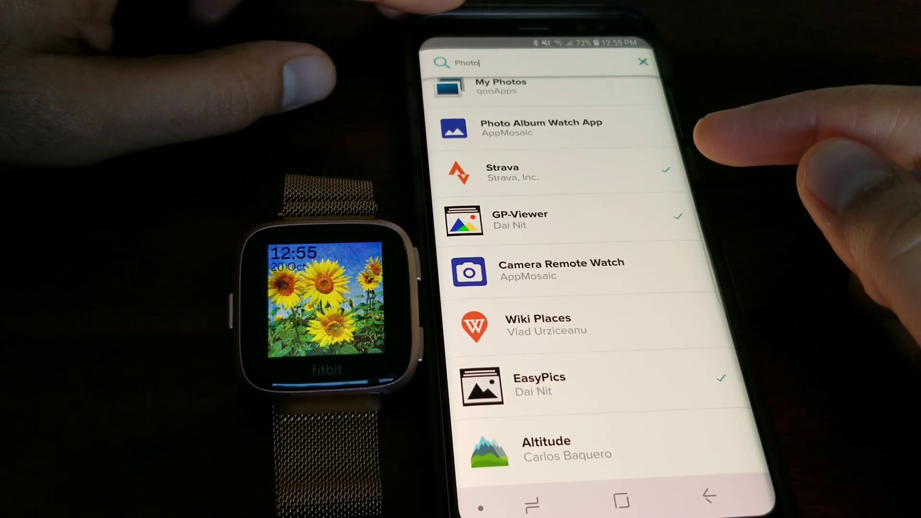
scroll("down", 3)
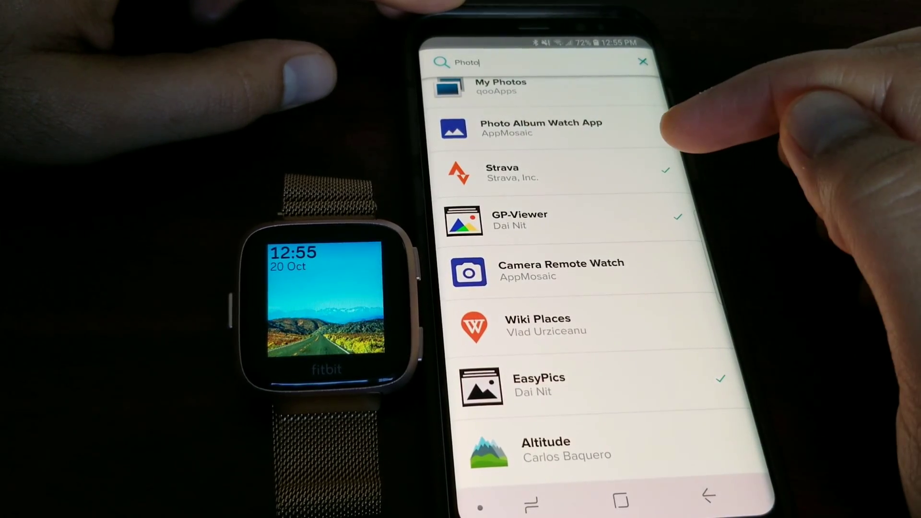
left_click(669, 170)
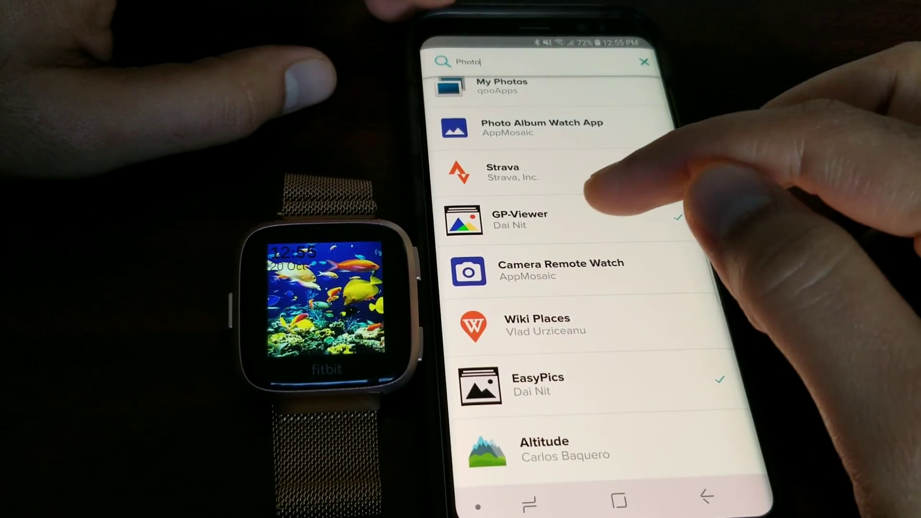
left_click(520, 221)
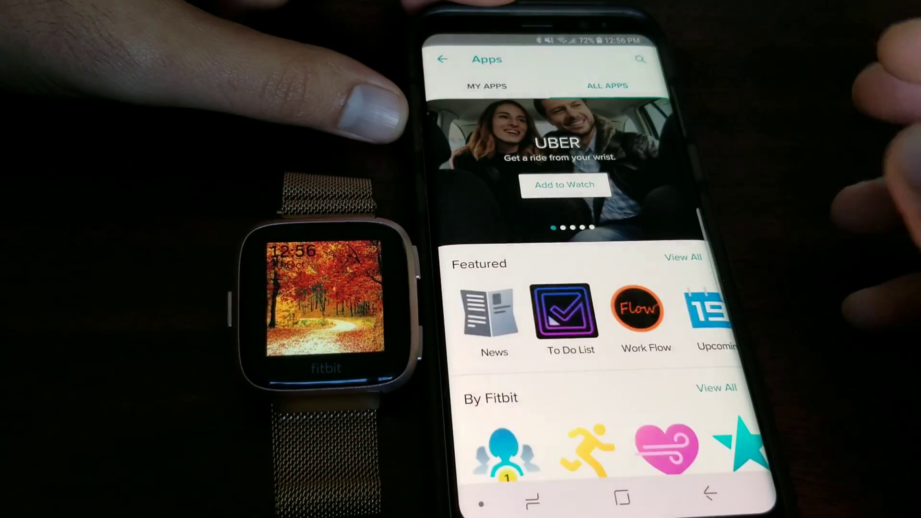
Browse My Apps and open the Slideshow app by Gondwana Software
left_click(485, 87)
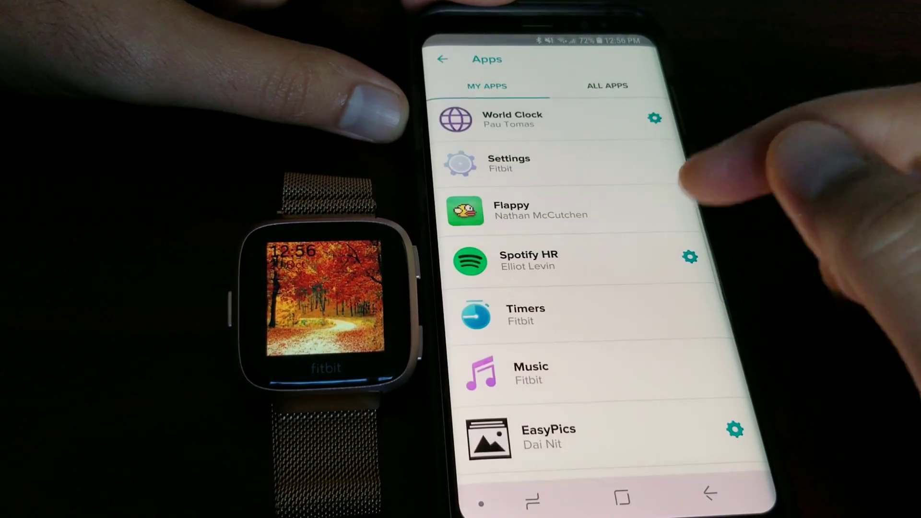
scroll("down", 3)
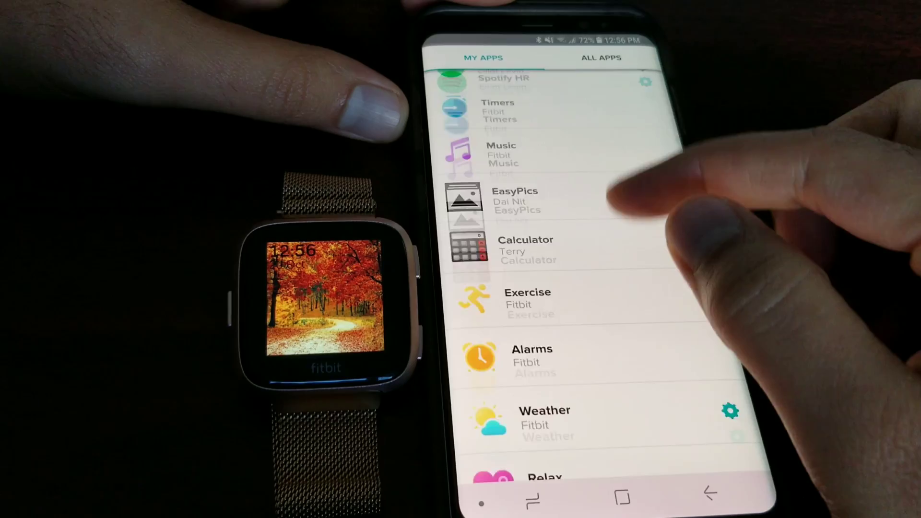
scroll("down", 3)
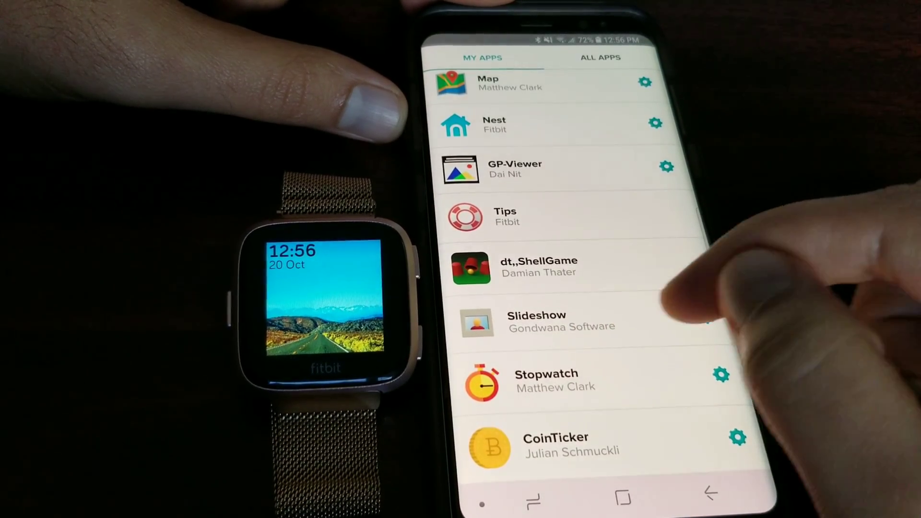
left_click(536, 321)
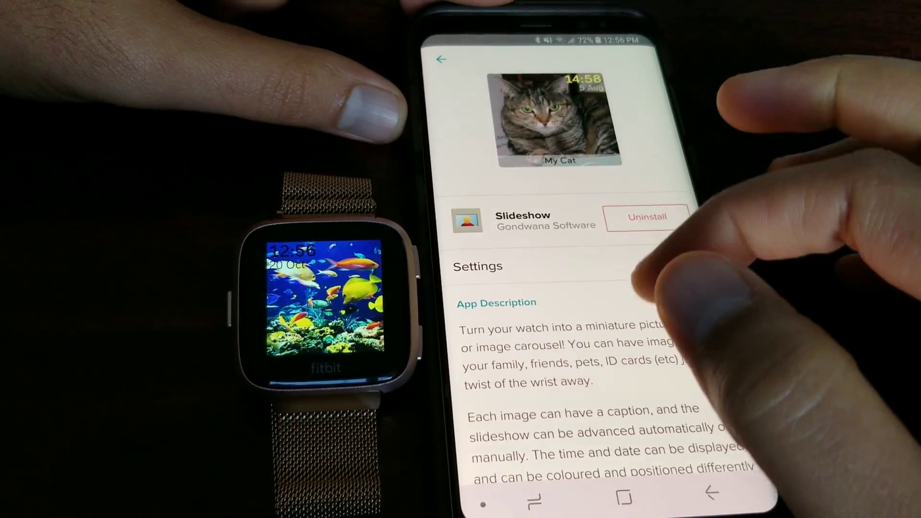
scroll("down", 3)
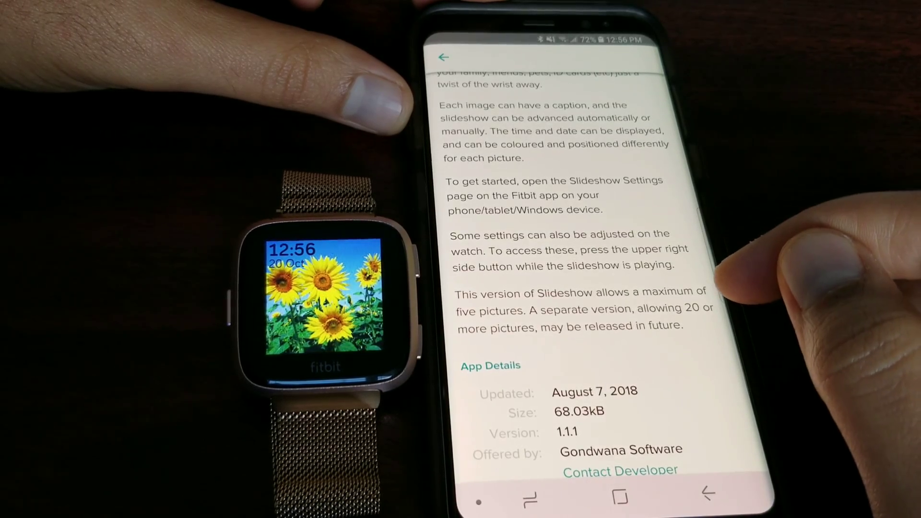
scroll("down", 3)
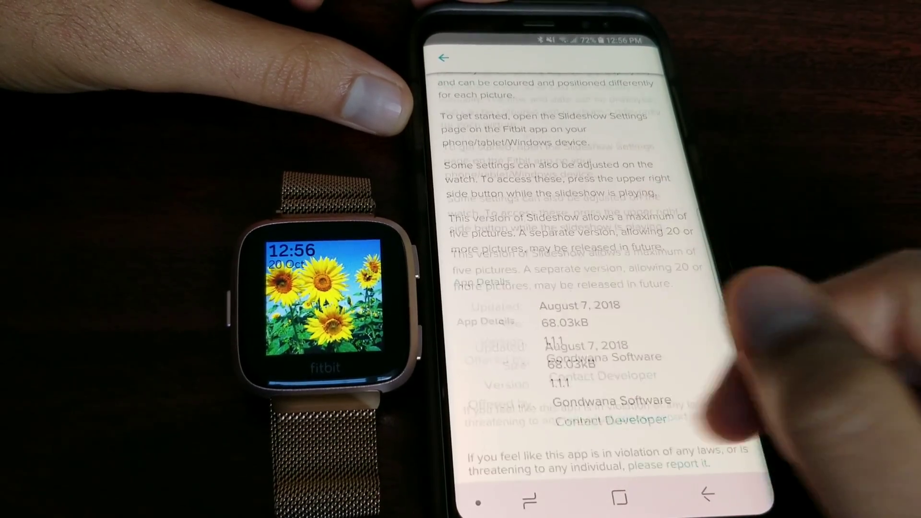
Return to the installed apps and view Slideshow's settings, with an image marked sent
left_click(443, 58)
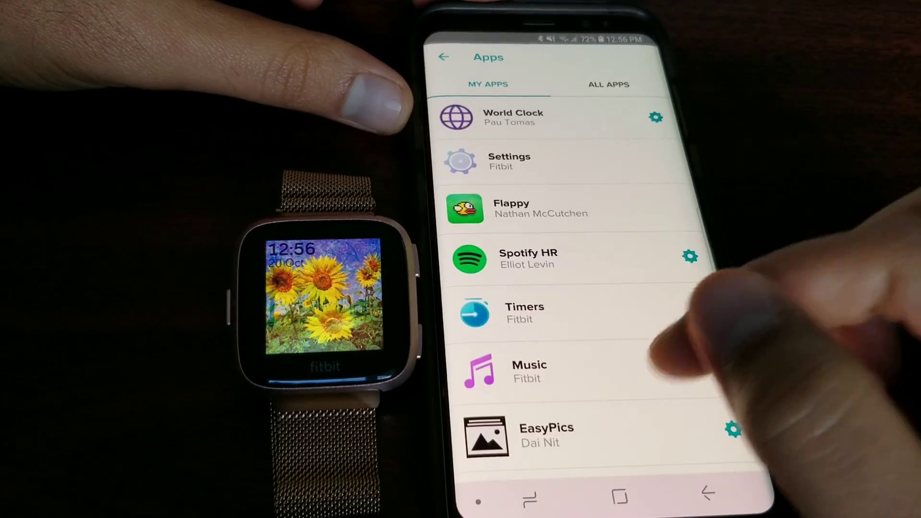
scroll("down", 3)
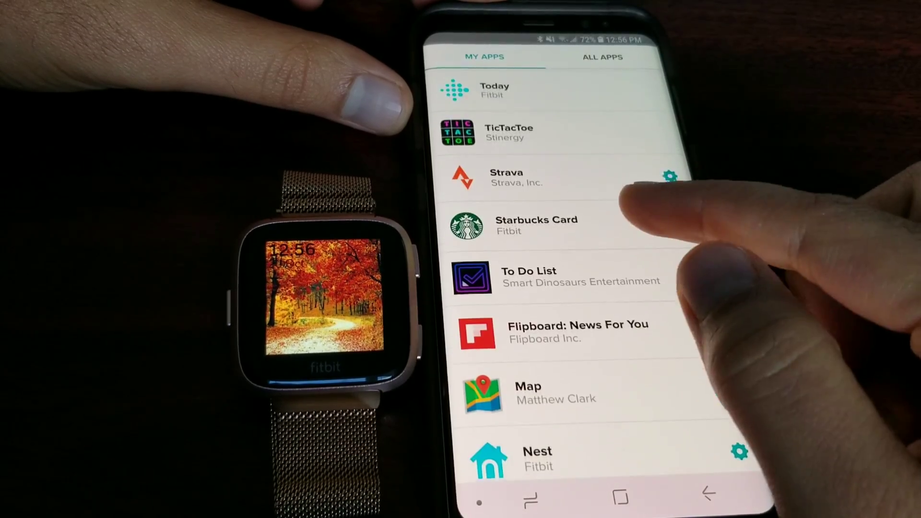
scroll("down", 3)
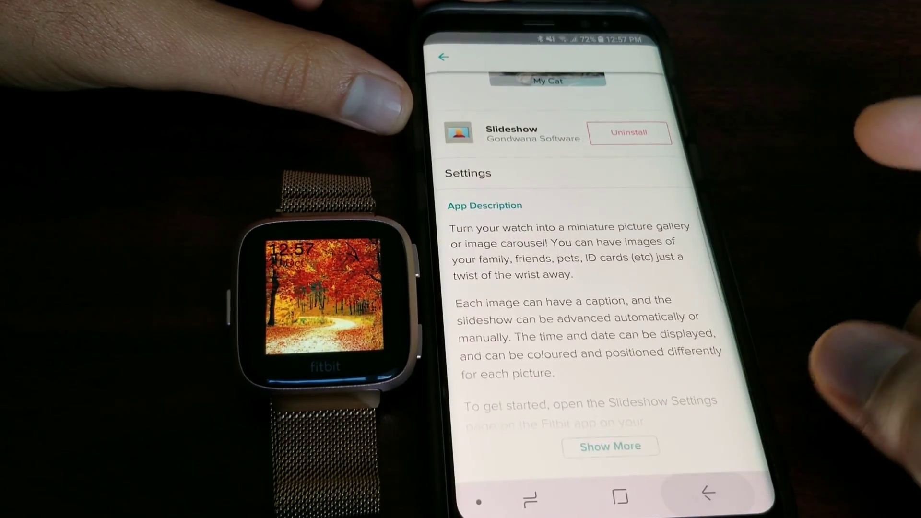
left_click(443, 57)
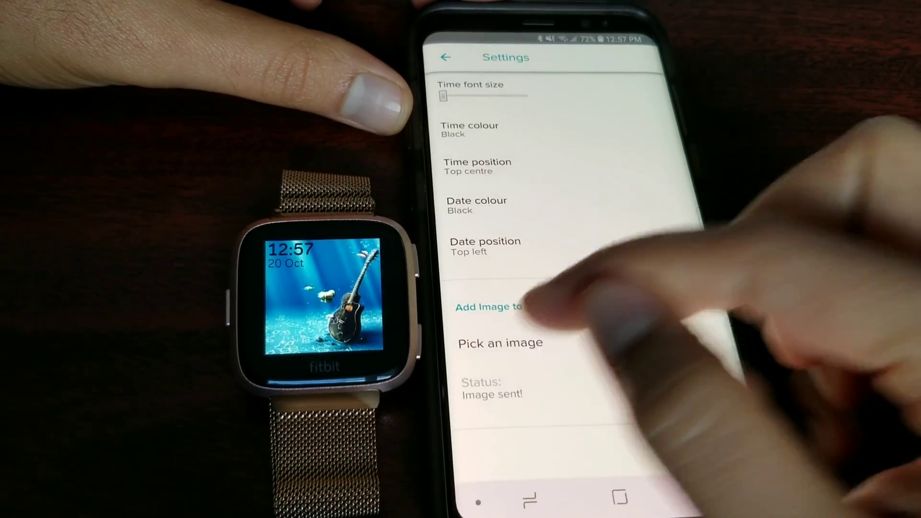
Pick the sunflower photo for the slideshow so it's ready to send
left_click(500, 343)
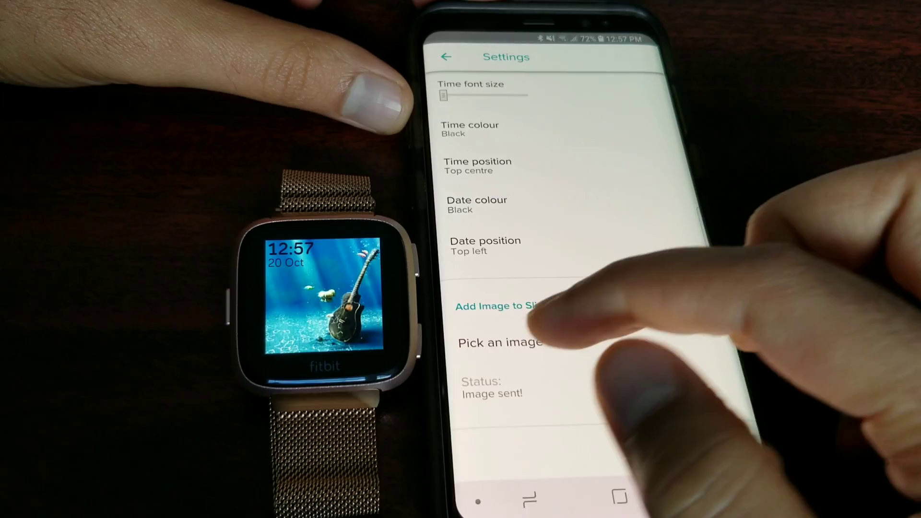
left_click(499, 342)
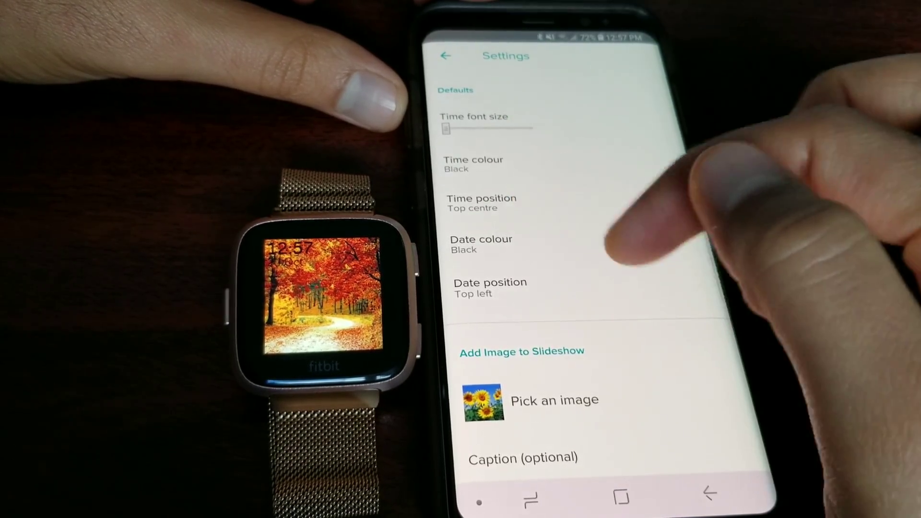
scroll("down", 3)
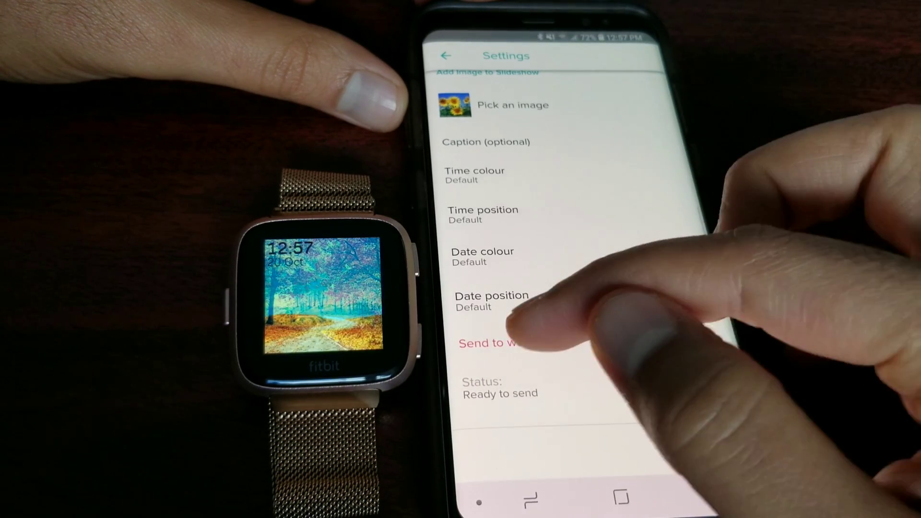
Send the sunflower picture to the Versa and return to My Apps
left_click(498, 342)
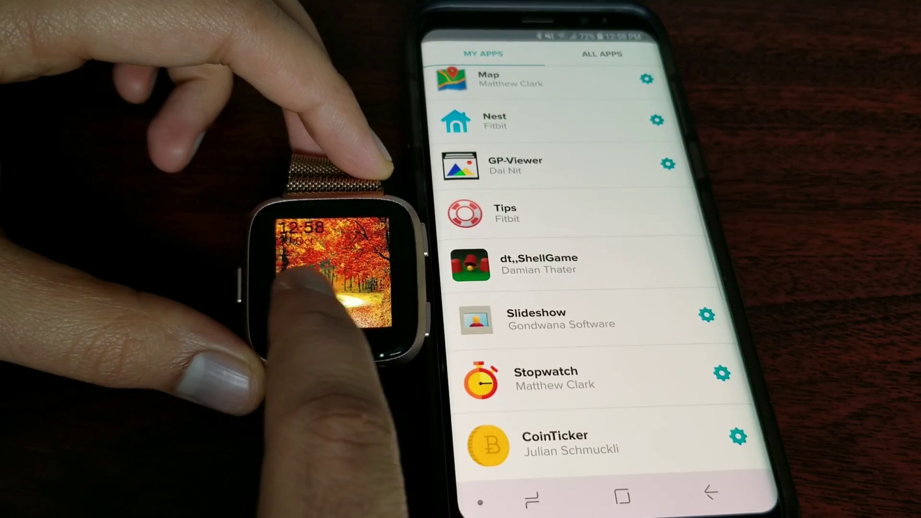
Install EasyPics from the app gallery and launch it on the watch
left_click(329, 288)
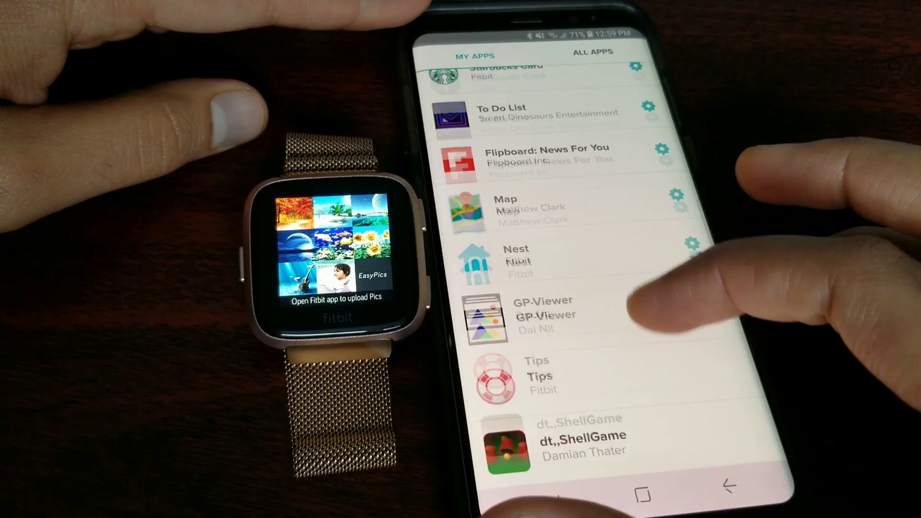
Scroll My Apps and open the EasyPics detail page by Dai Nit
scroll("down", 3)
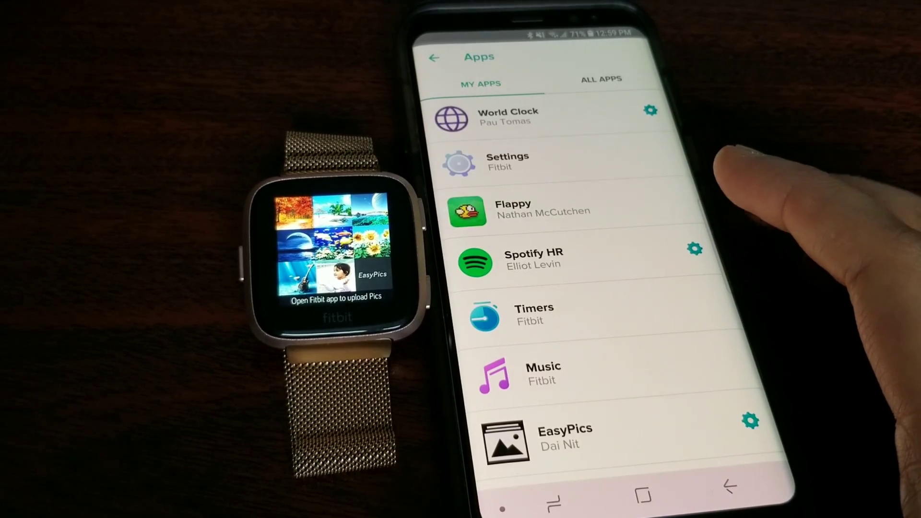
scroll("down", 3)
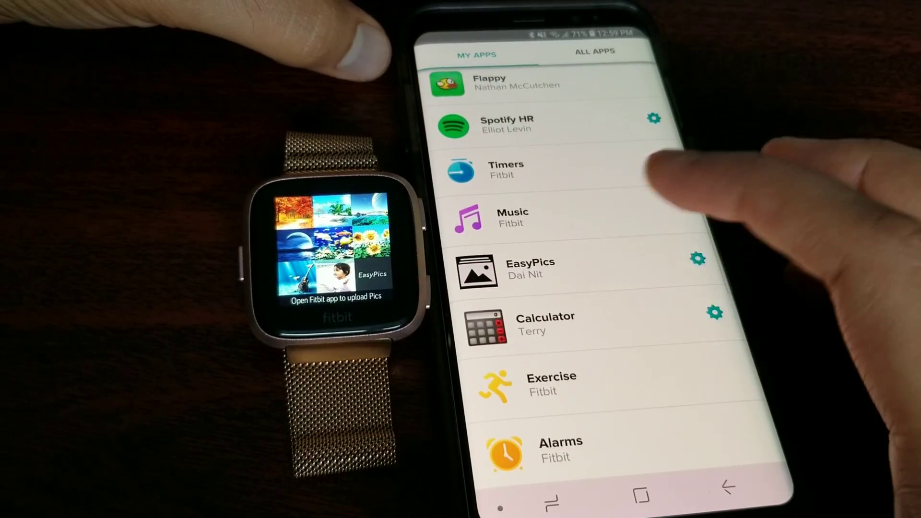
left_click(530, 271)
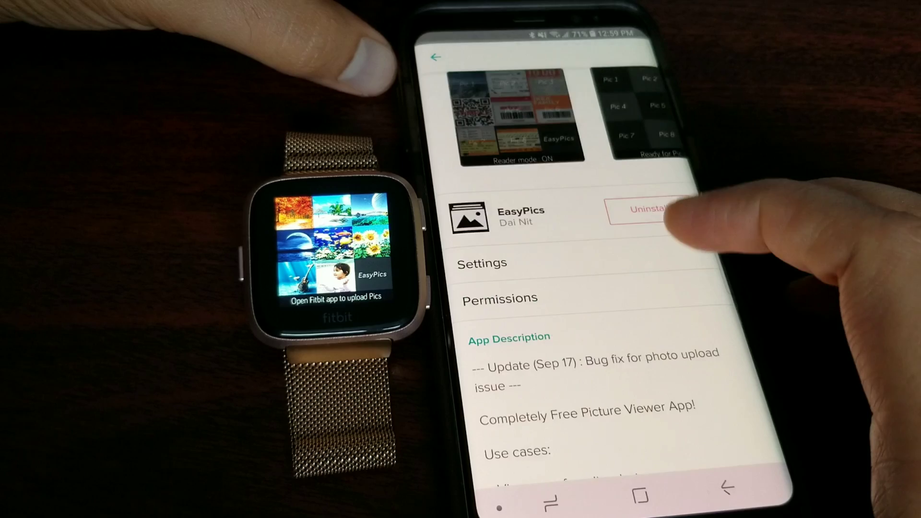
Show EasyPics settings with picture quality set to High
left_click(433, 56)
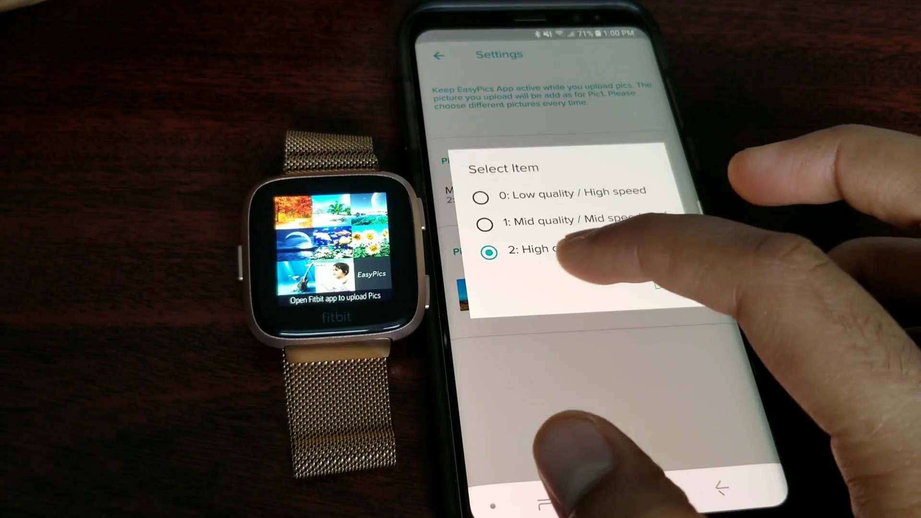
Choose an EasyPics picture quality level and upload the autumn forest photo to the watch
left_click(489, 252)
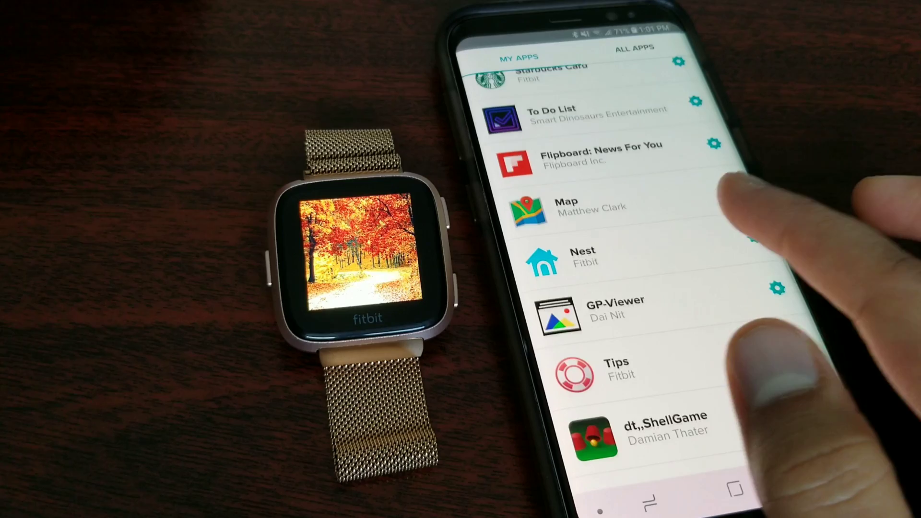
Scroll the My Apps list and open GP-Viewer's details page
scroll("down", 3)
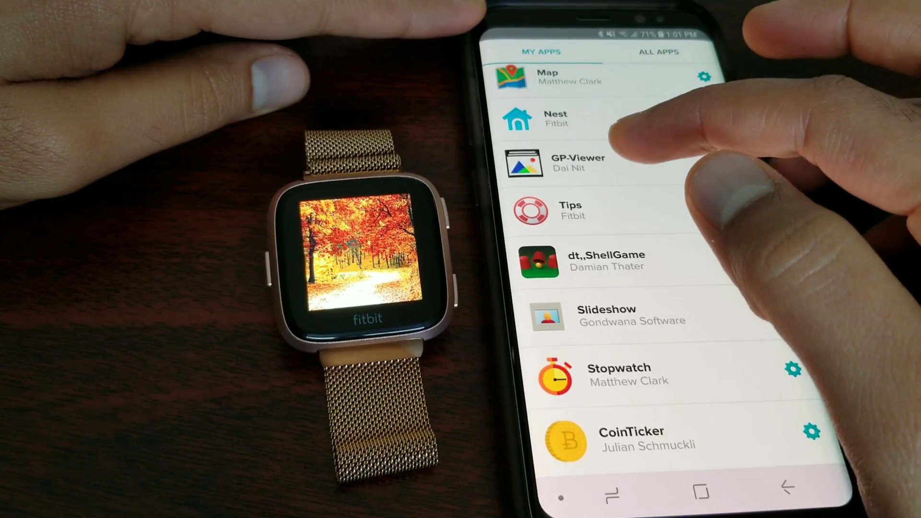
left_click(579, 158)
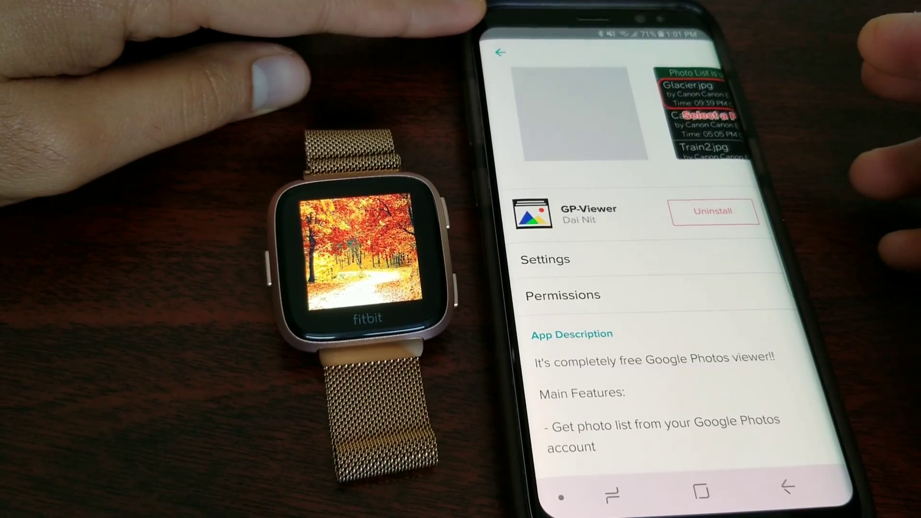
Launch GP-Viewer on the Versa, then return to My Apps and scroll the list
left_click(545, 260)
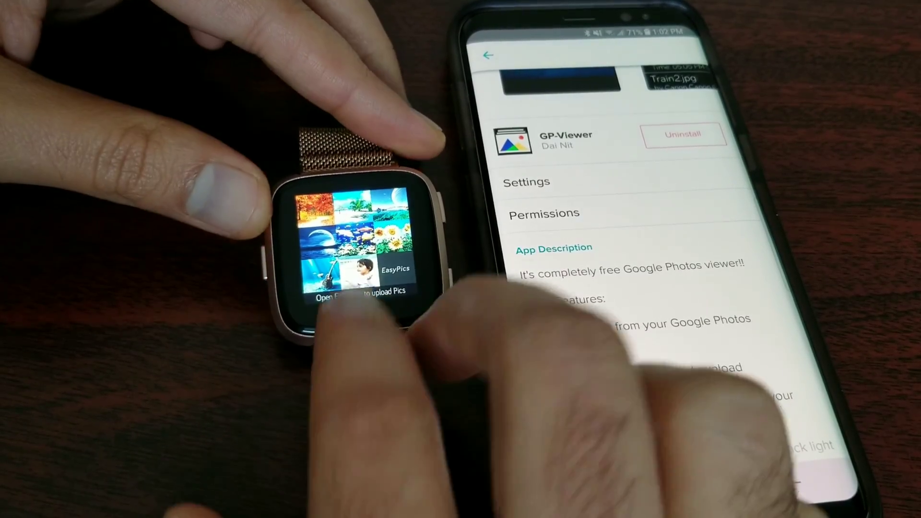
scroll("down", 3)
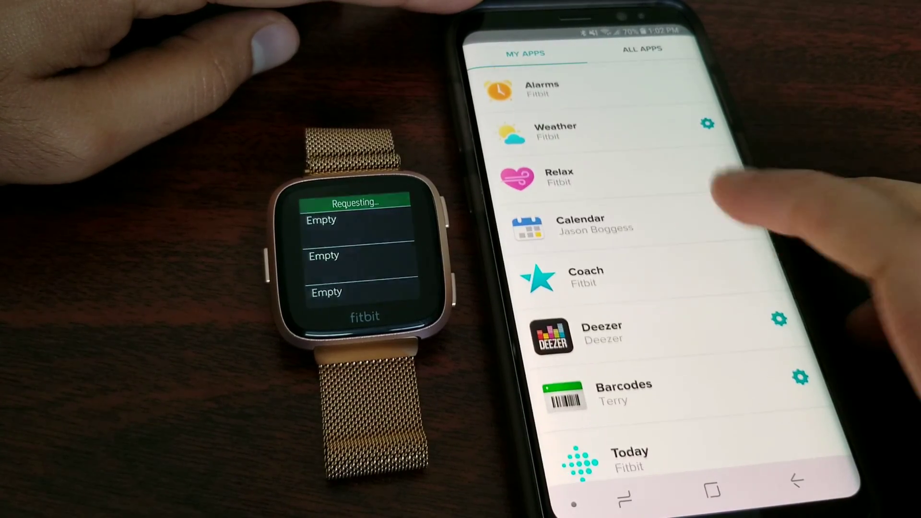
scroll("down", 3)
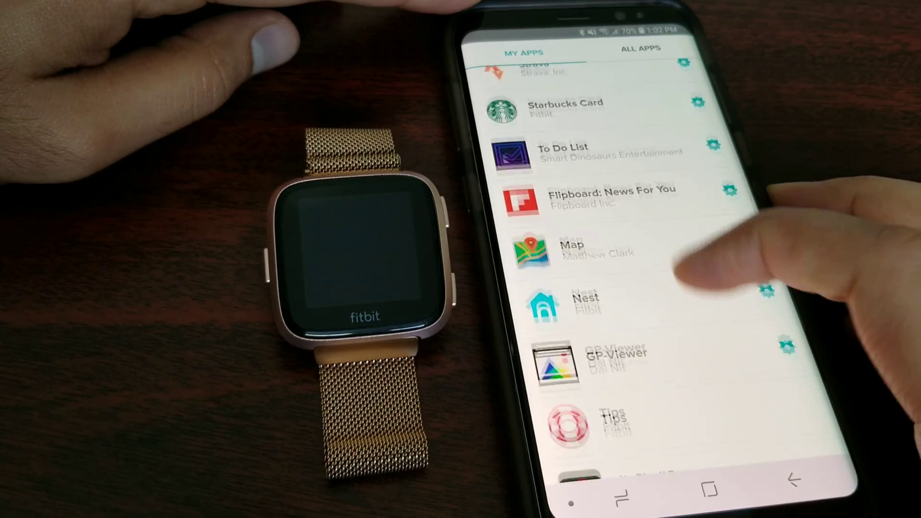